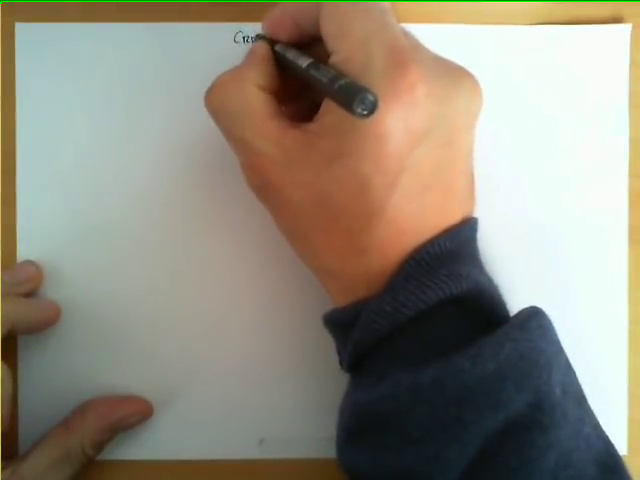
type("Create")
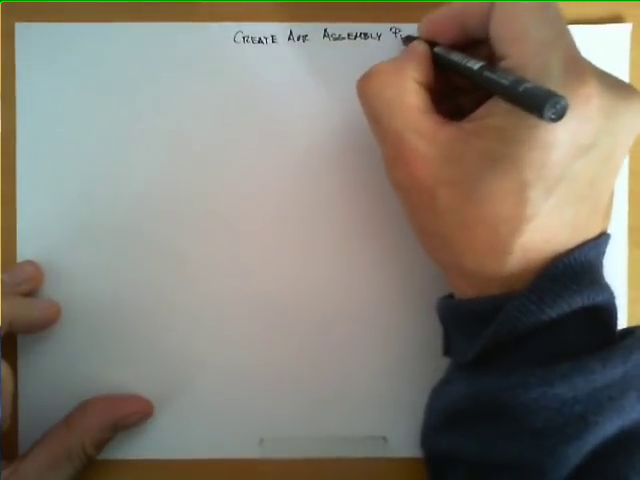
type("Program")
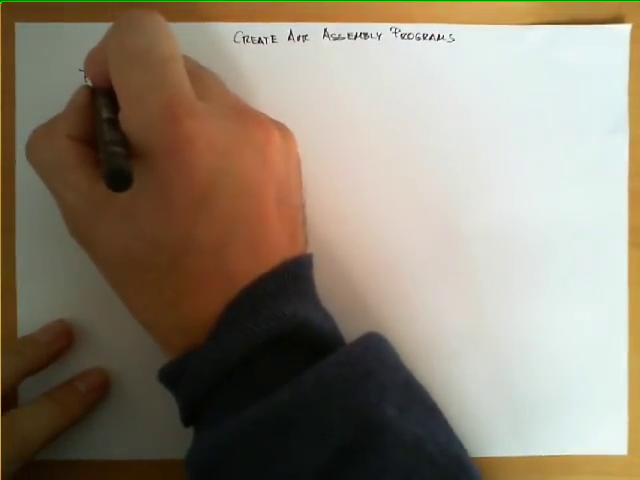
type("File")
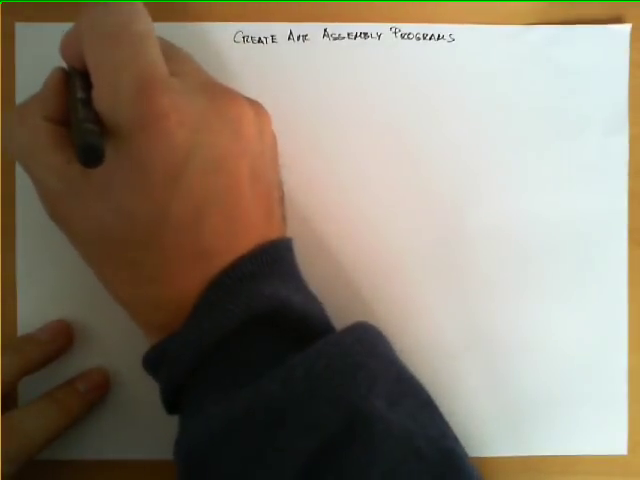
type("Plain")
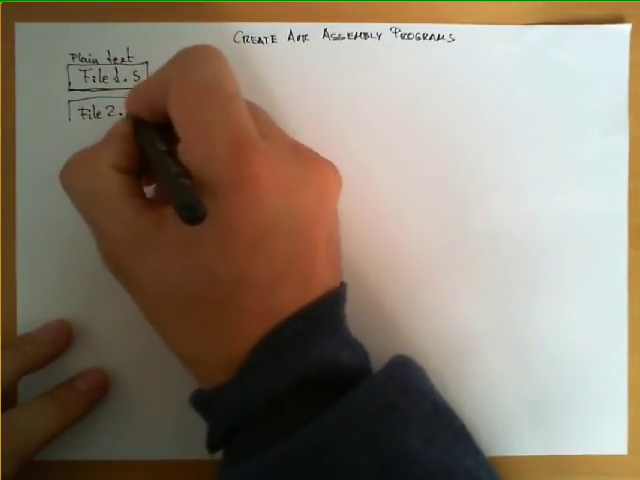
type("S")
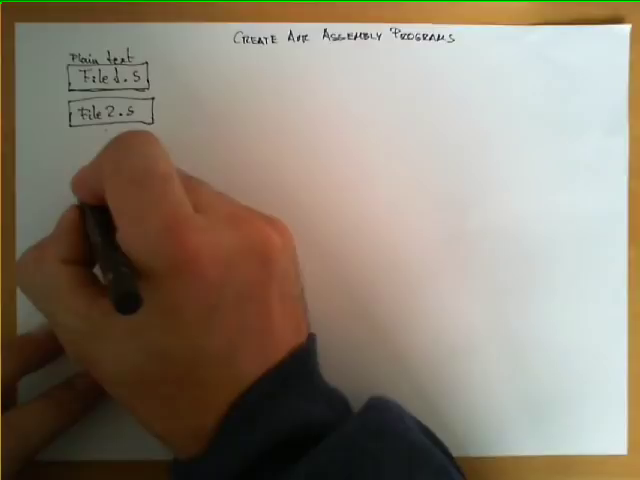
type("File N")
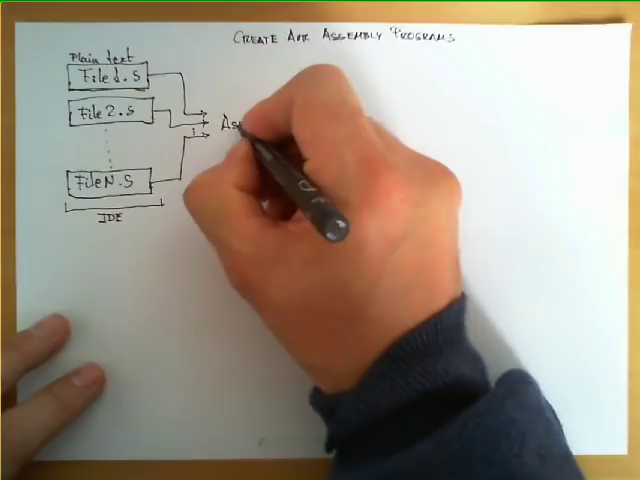
type("Assemble")
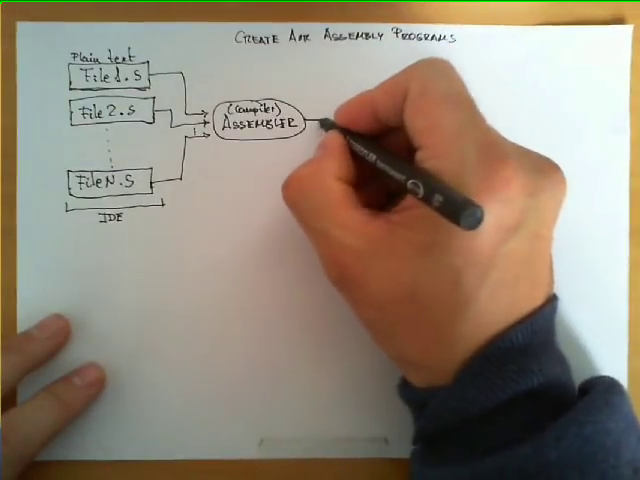
type("Co")
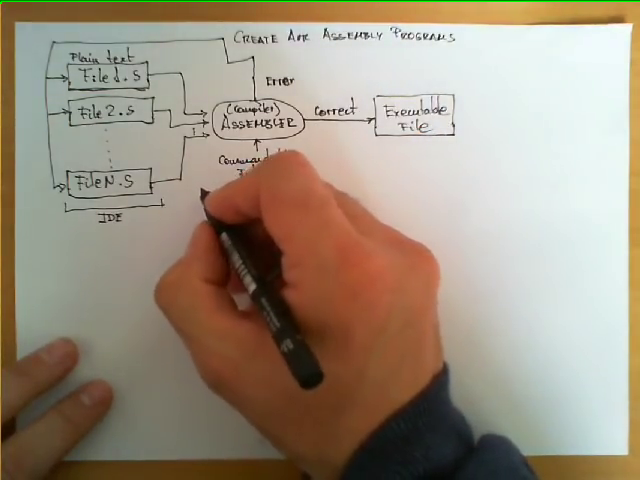
mouse_move(205, 205)
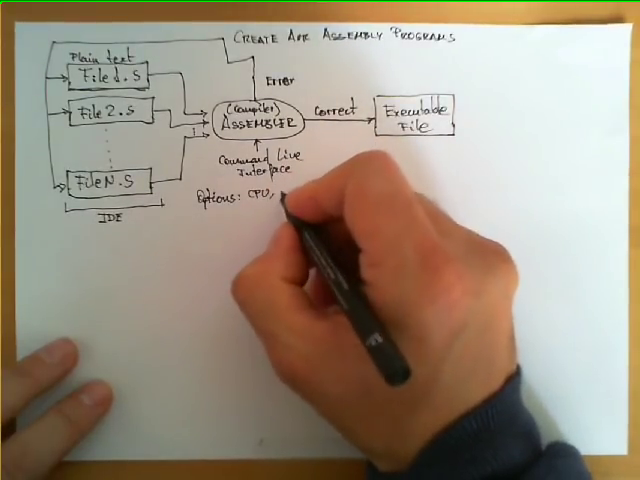
mouse_move(290, 205)
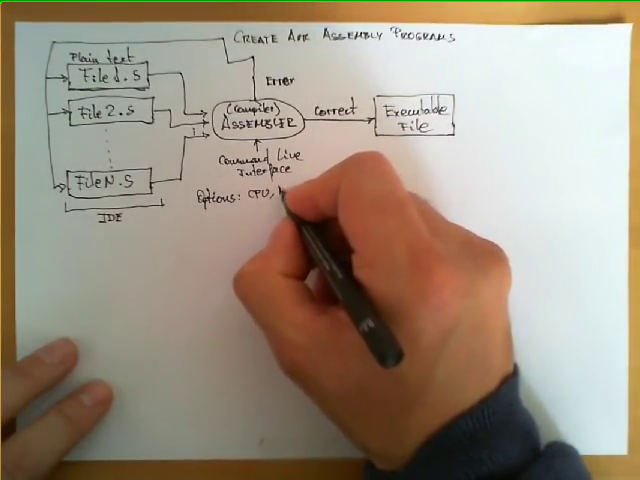
type("Memory, output")
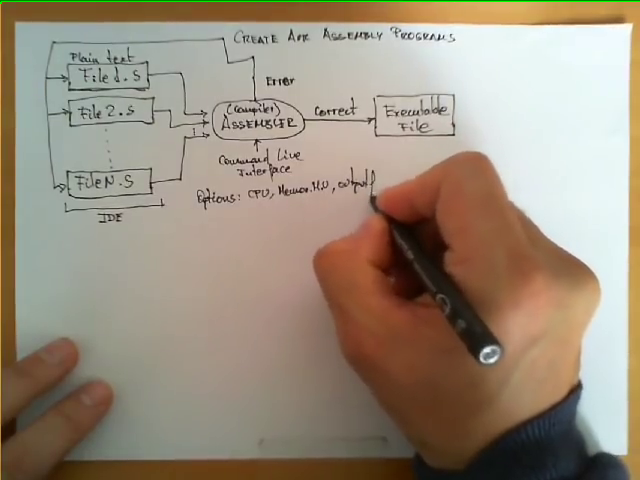
type("File")
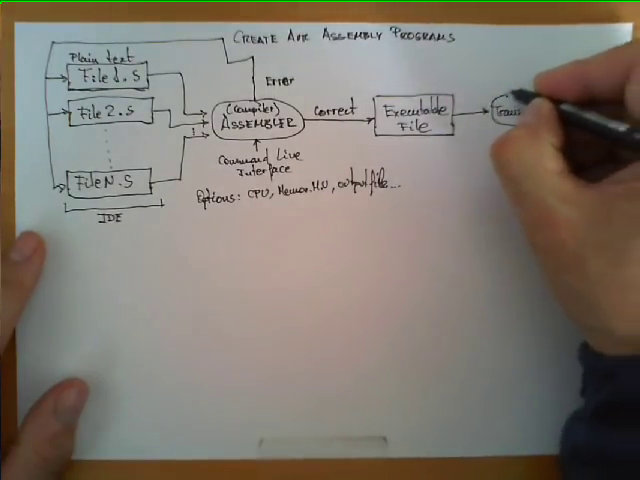
type("Translation")
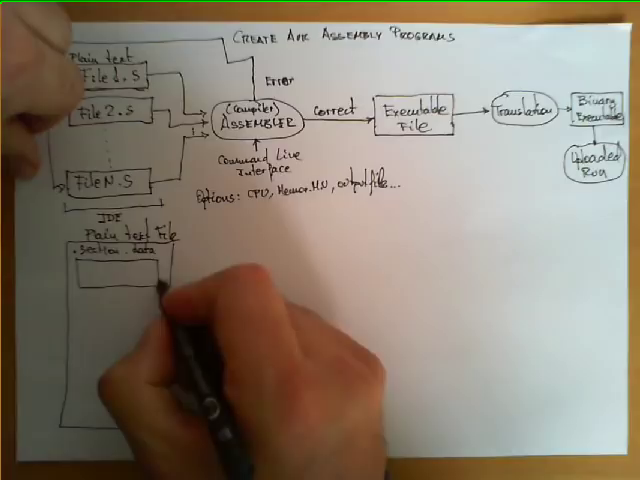
type("DATA")
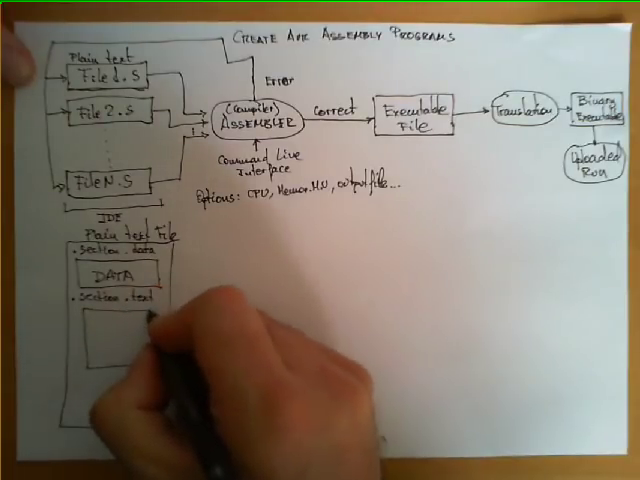
type("CODE")
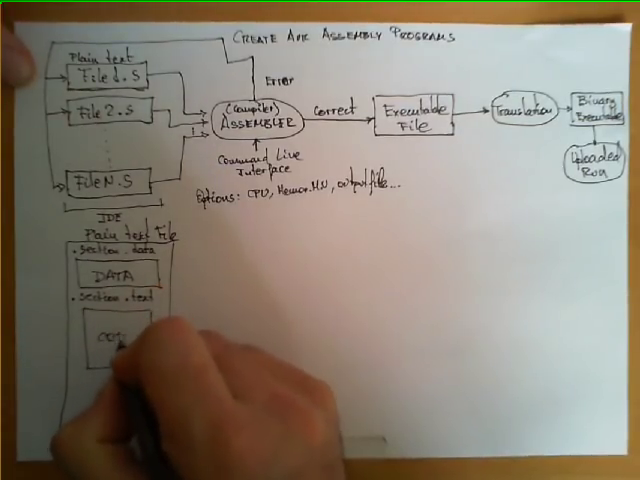
type("CODE")
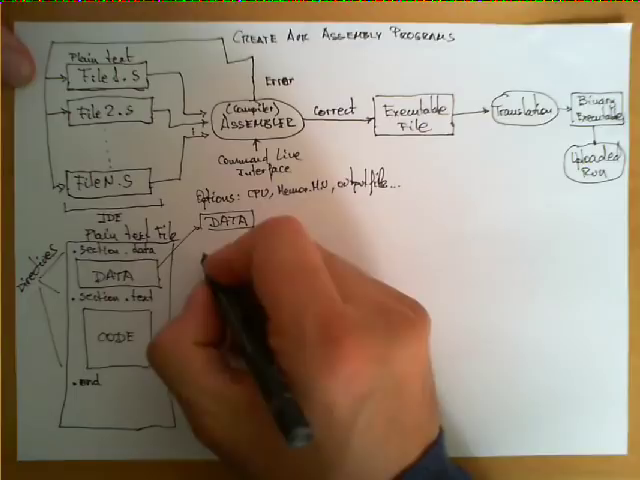
type("my")
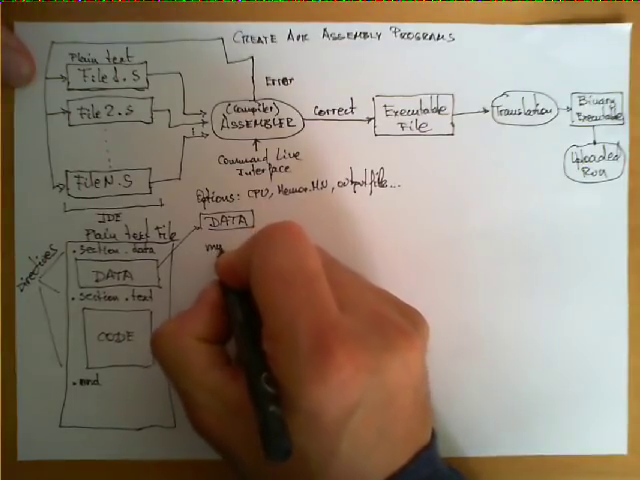
type("my_")
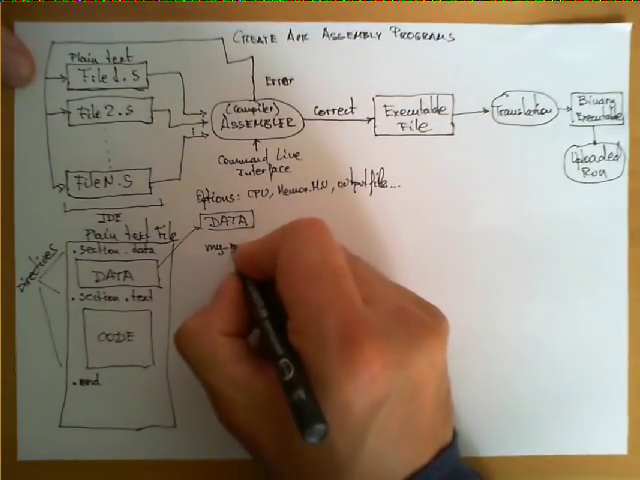
type("my_msg: .ascii \"My first program\\n")
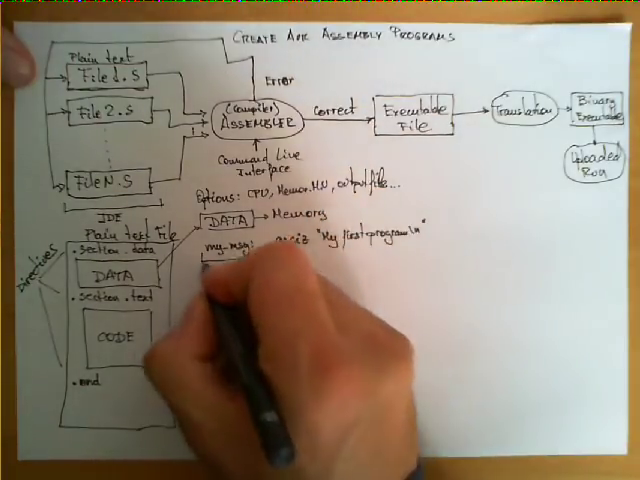
type("Label")
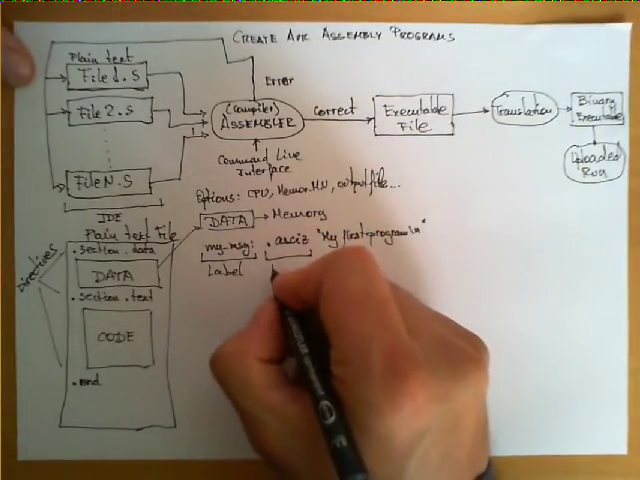
type("Directive Data")
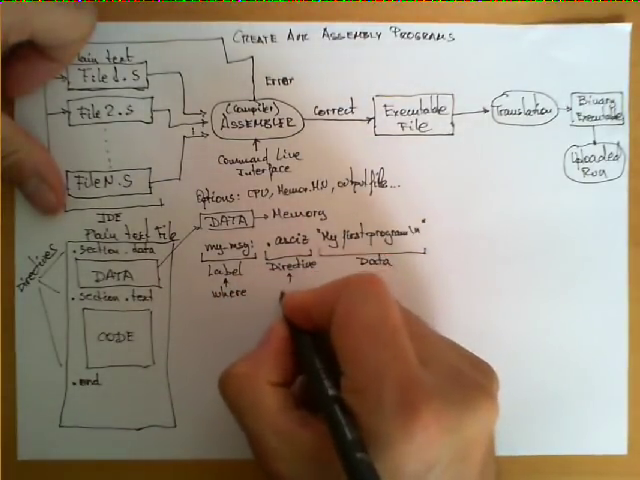
type("How What")
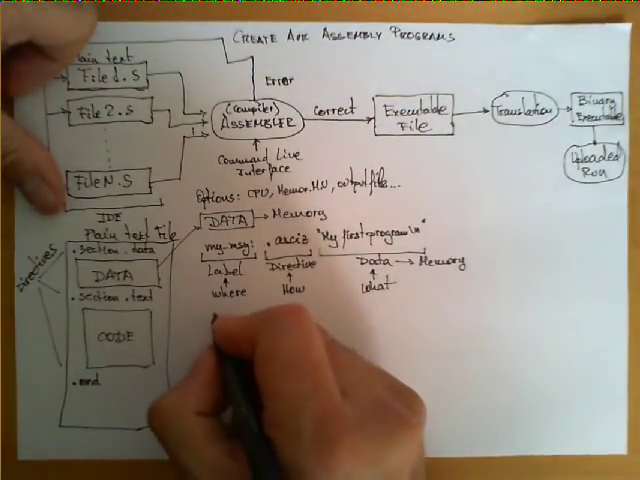
type("CODE")
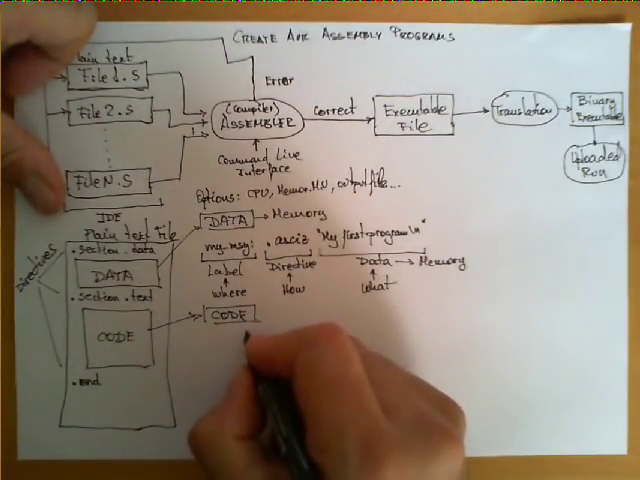
type("main:")
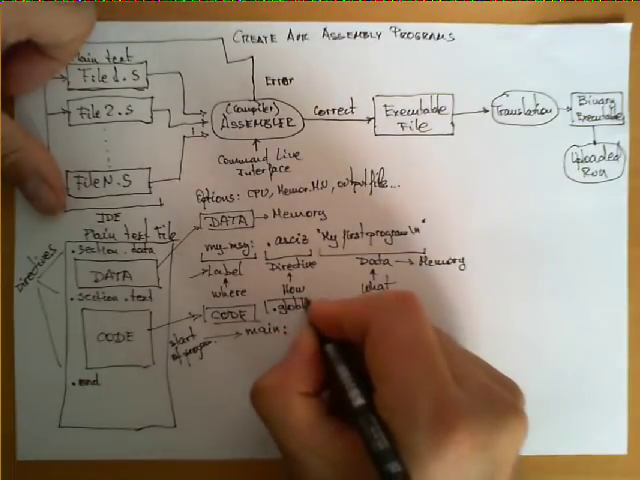
type("main")
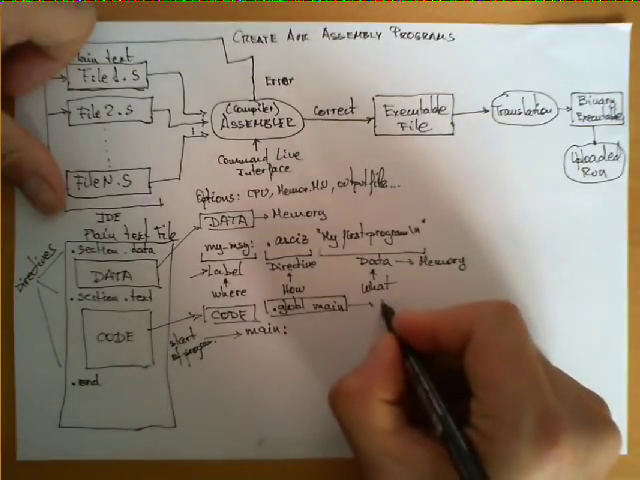
type("Make \"main\" accessible")
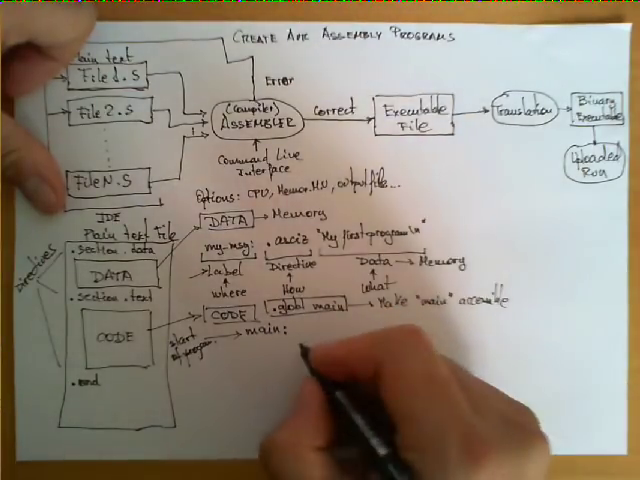
type("push R14")
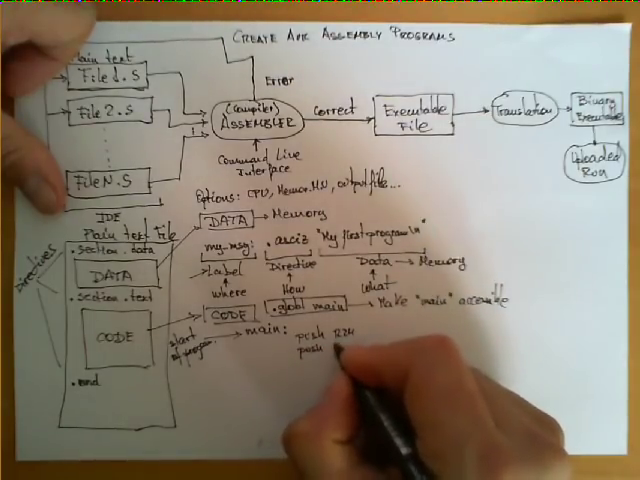
type("R2?")
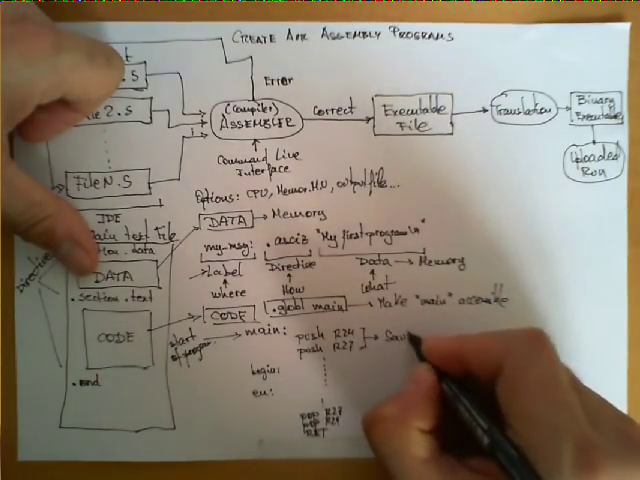
type("Saving tem")
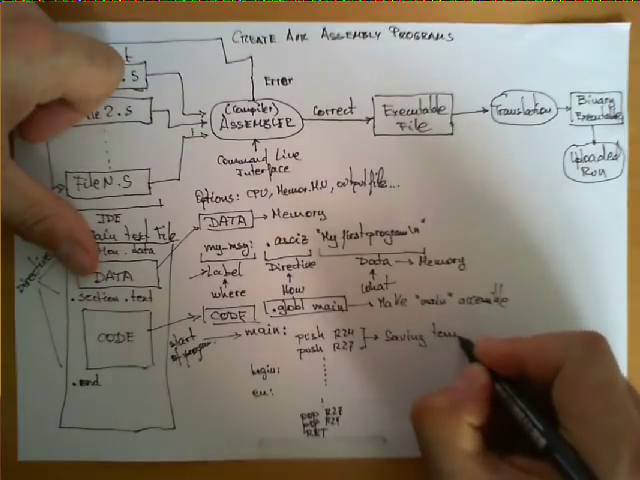